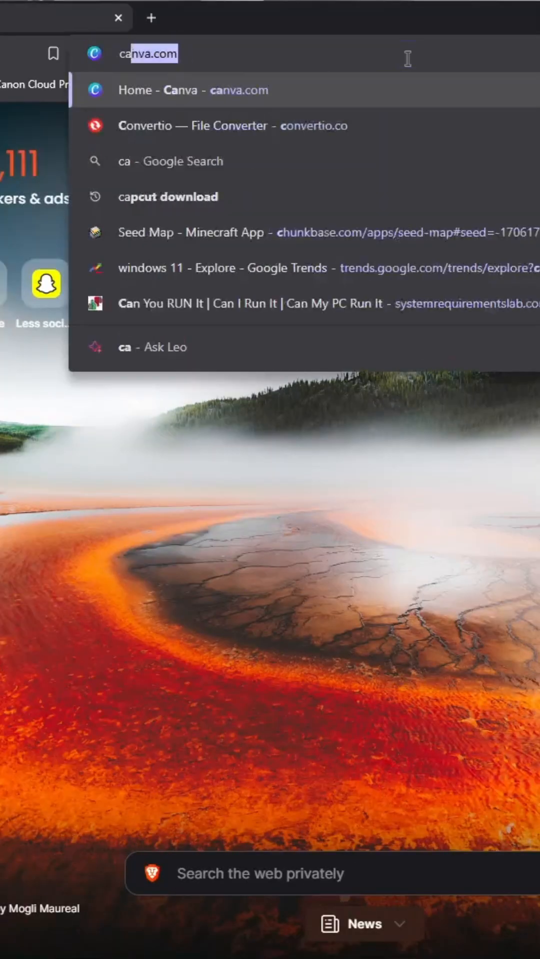
Search 'can you run it' in Brave and load the Can You RUN It site
text(can you run it)
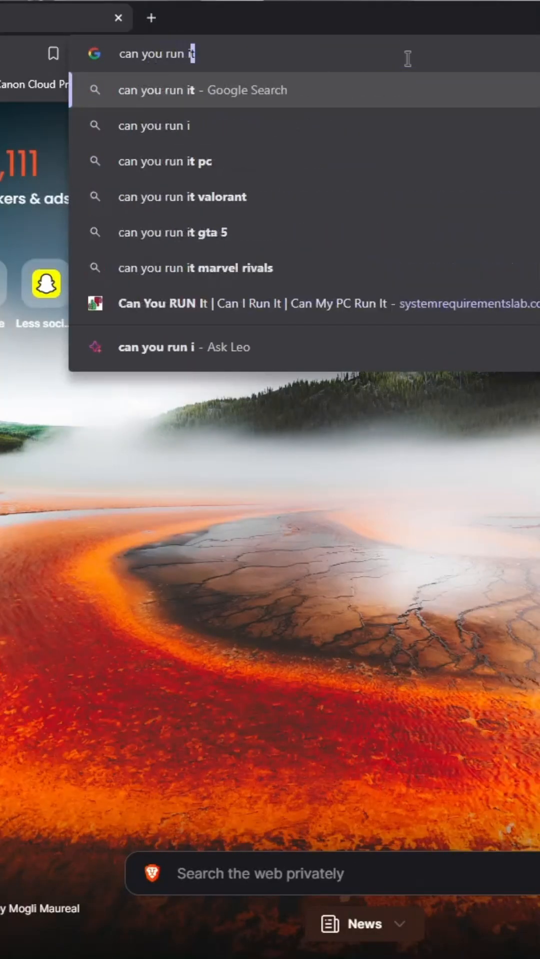
key(Enter)
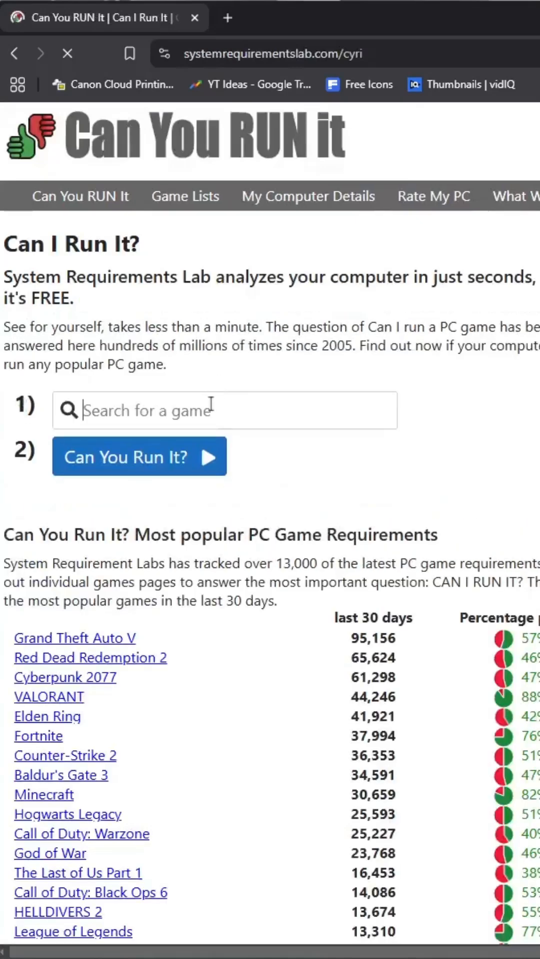
Find Grand Theft Auto V in the game search and view its requirements
text(grand theft auto v)
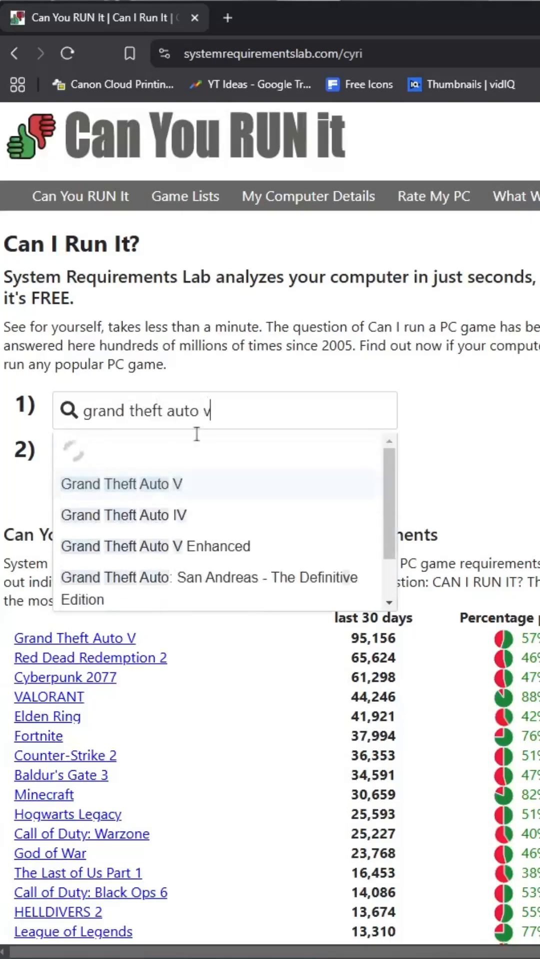
click(120, 484)
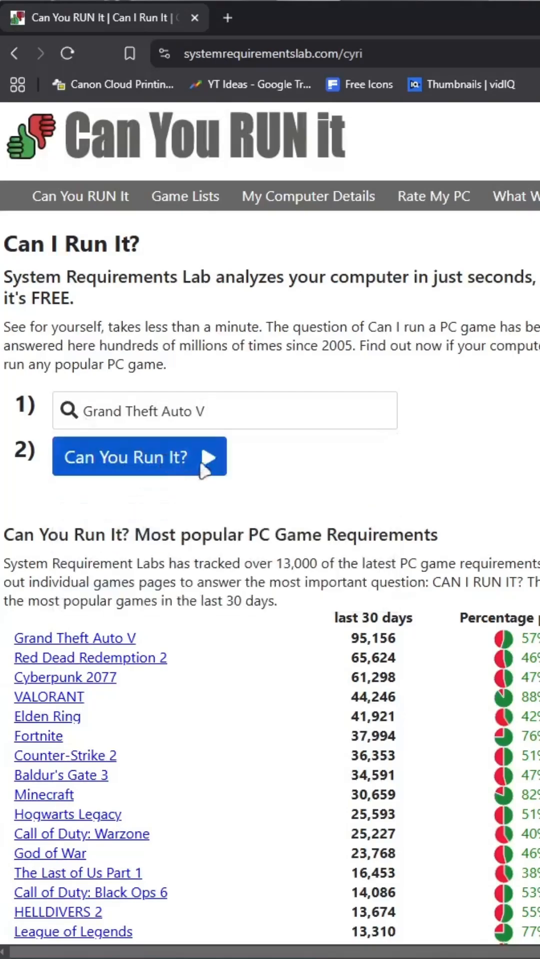
click(140, 456)
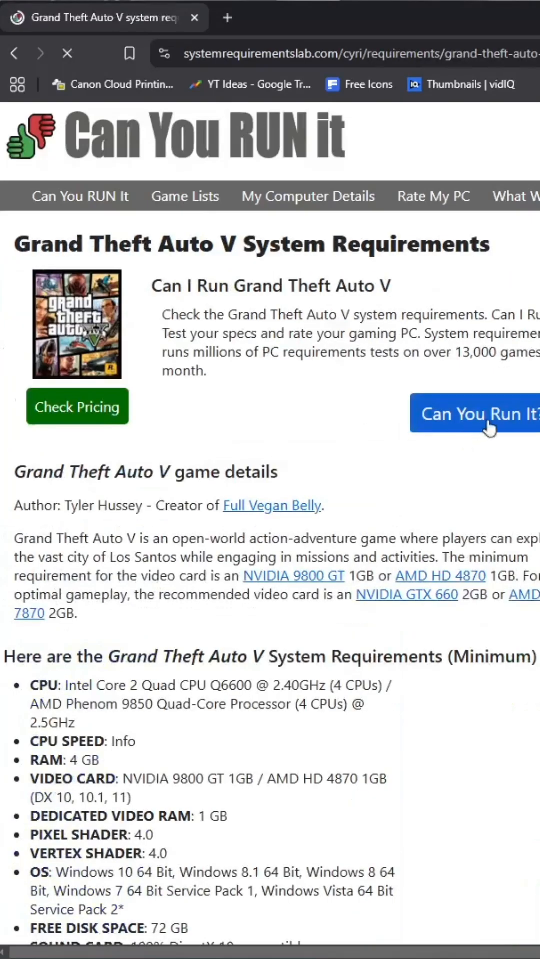
Start the Can You Run It check for Grand Theft Auto V on this PC
click(480, 413)
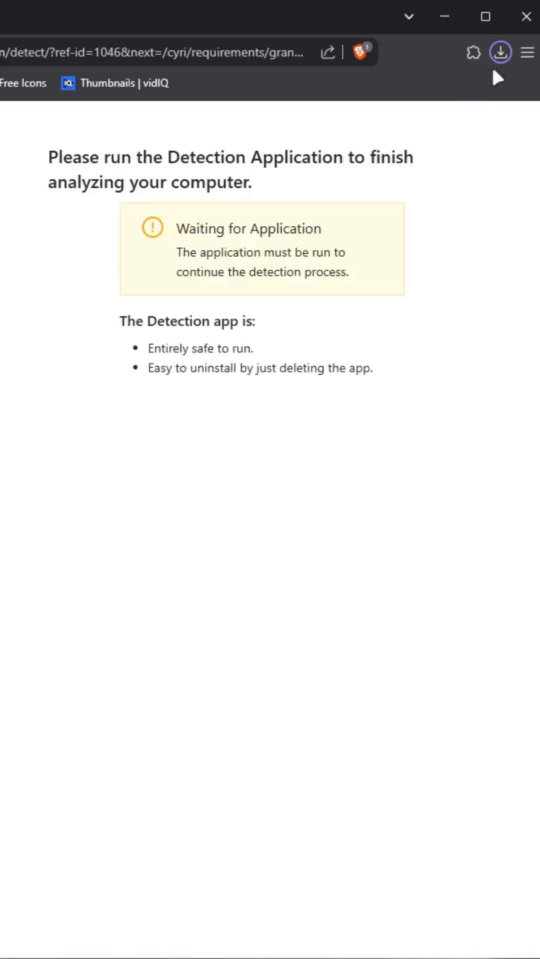
Run the downloaded Detection Application to analyze this PC against GTA V
click(501, 52)
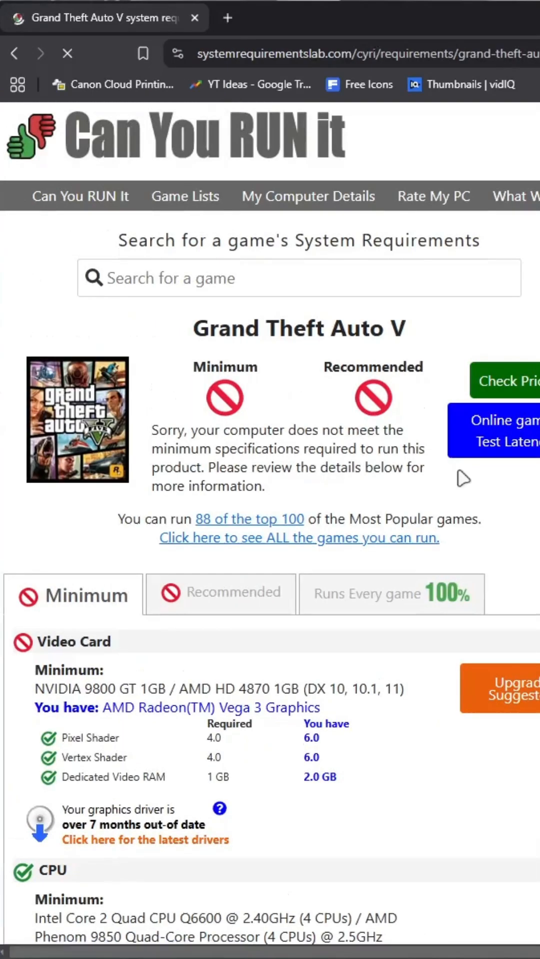
scroll(down, 3)
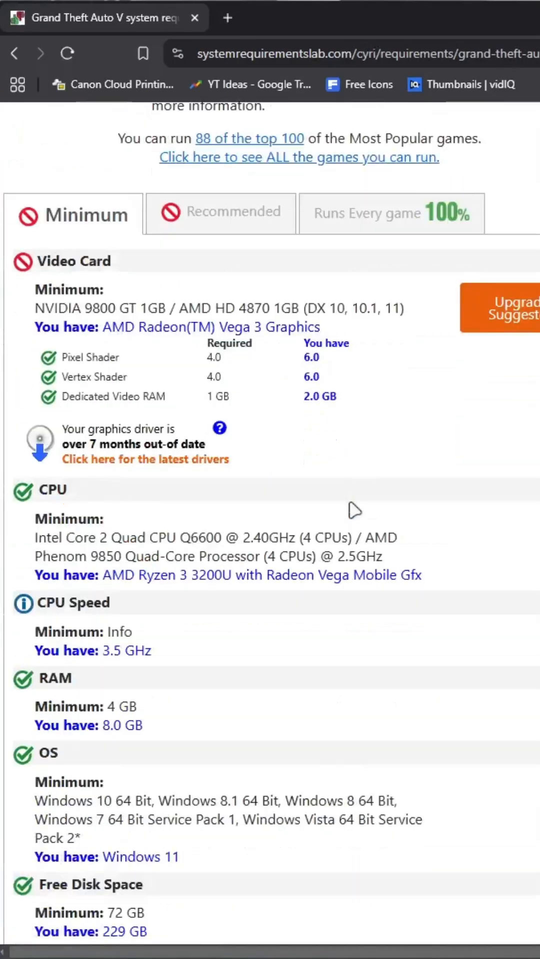
mouse_move(116, 261)
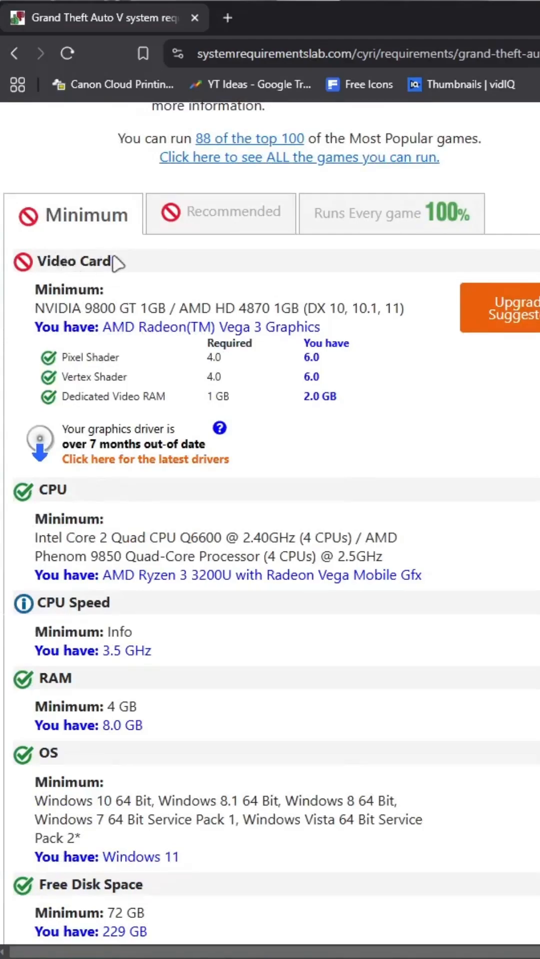
mouse_move(184, 306)
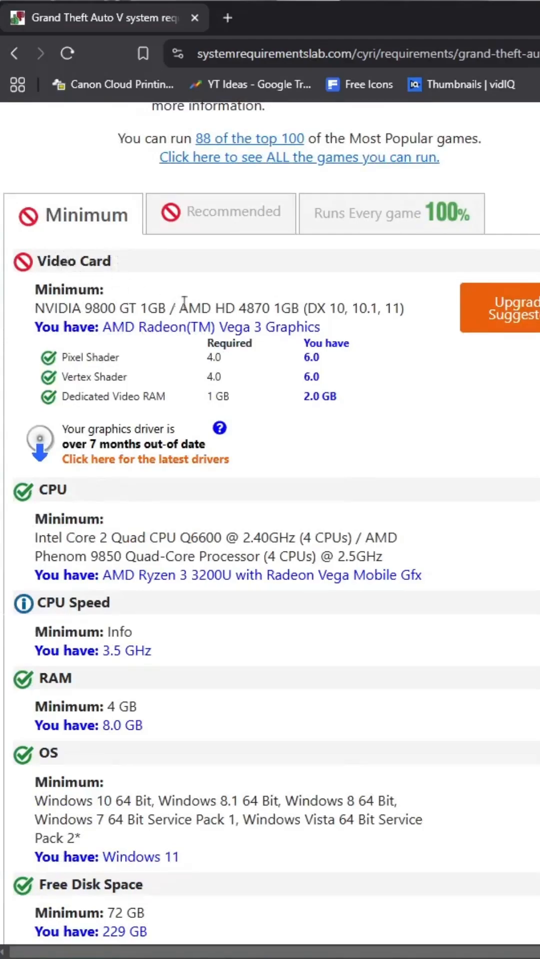
scroll(down, 3)
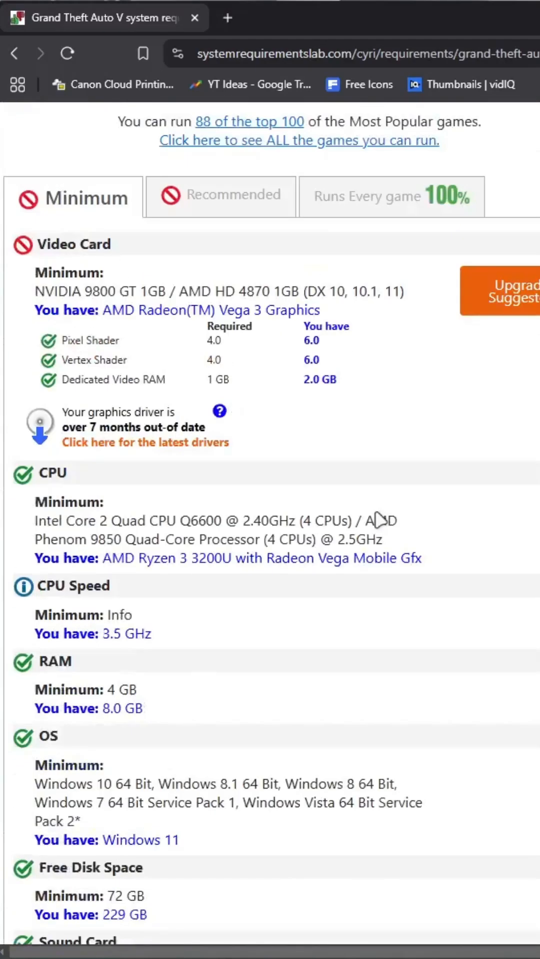
scroll(up, 3)
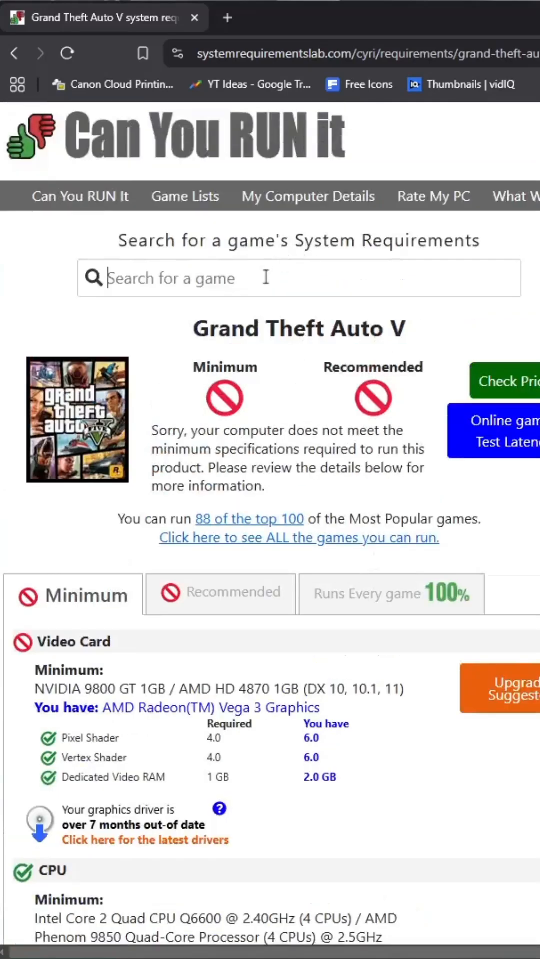